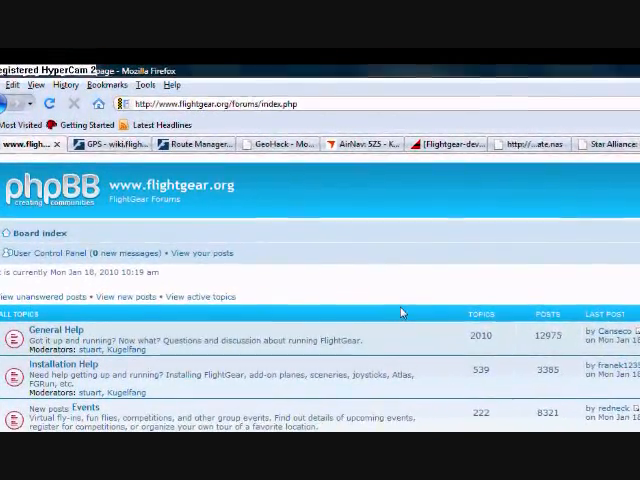
Leave the FlightGear forum and bring up Internet Explorer's Google start page
{"action": "scroll", "scroll_direction": "up", "scroll_amount": 3}
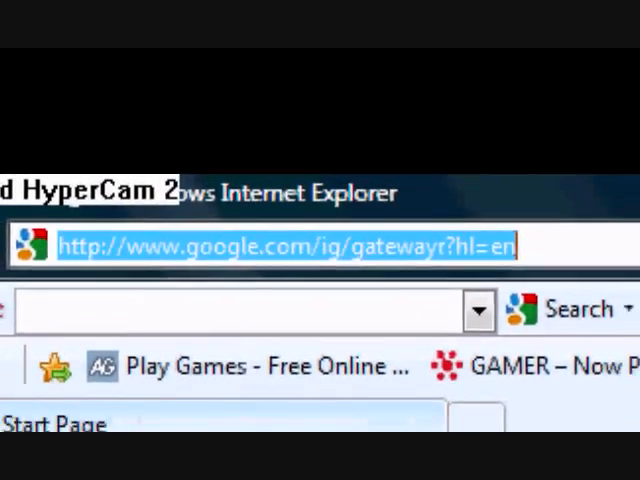
Open FlightAware's IFR Route Analyzer under Pilot Resources and enter klax to ksfo
{"action": "type", "text": "www.flight"}
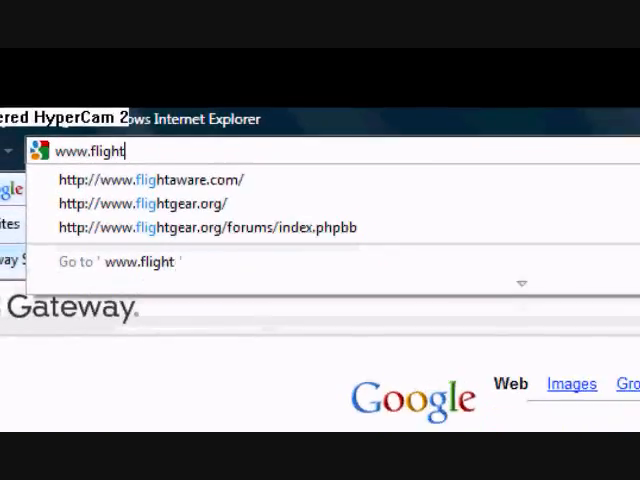
{"action": "left_click", "coordinate": [162, 179]}
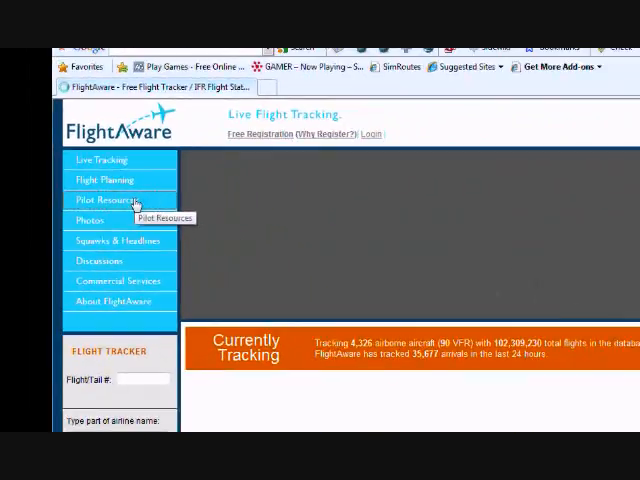
{"action": "left_click", "coordinate": [104, 200]}
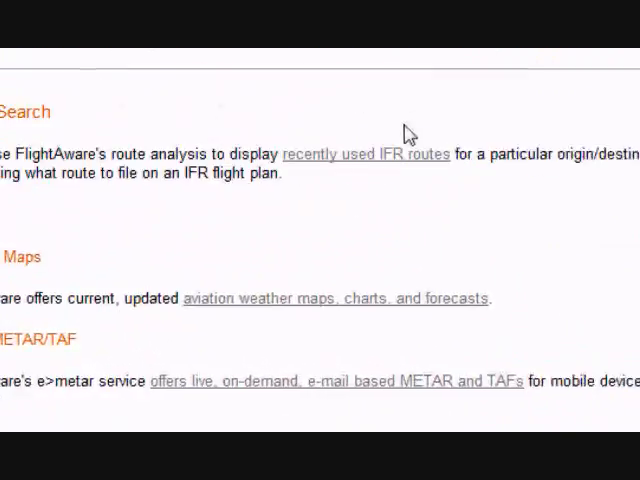
{"action": "left_click", "coordinate": [365, 154]}
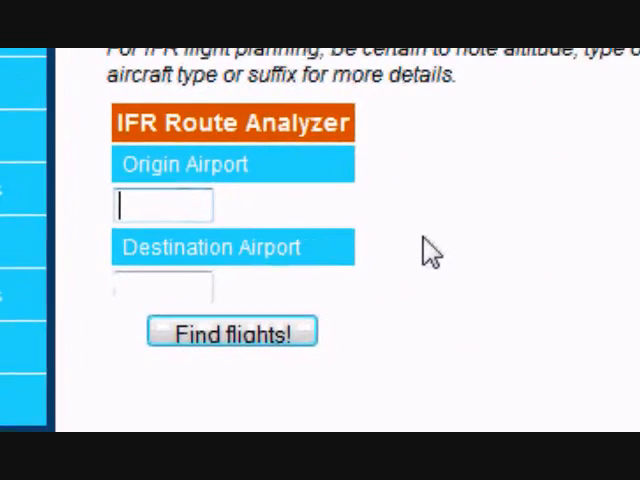
{"action": "type", "text": "klax"}
{"action": "left_click", "coordinate": [162, 286]}
{"action": "type", "text": "ksfo"}
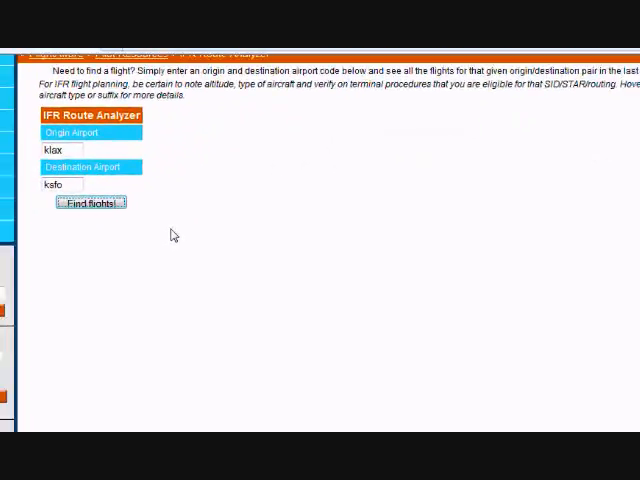
Search KLAX–KSFO flights and scroll to the route summary showing VTU5 RZS J501 BSR BSR2
{"action": "left_click", "coordinate": [88, 203]}
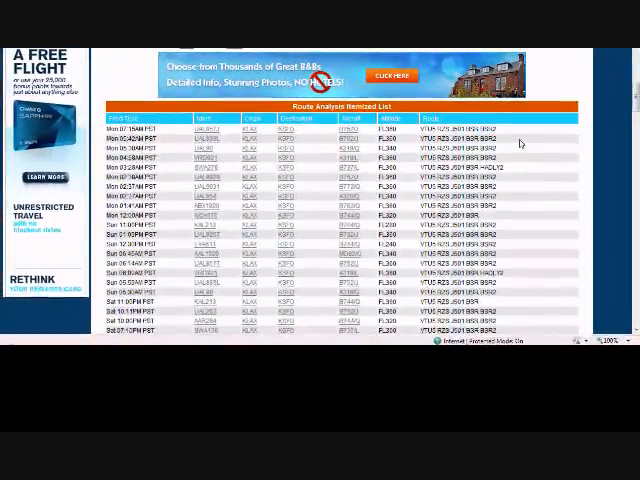
{"action": "scroll", "scroll_direction": "up", "scroll_amount": 3}
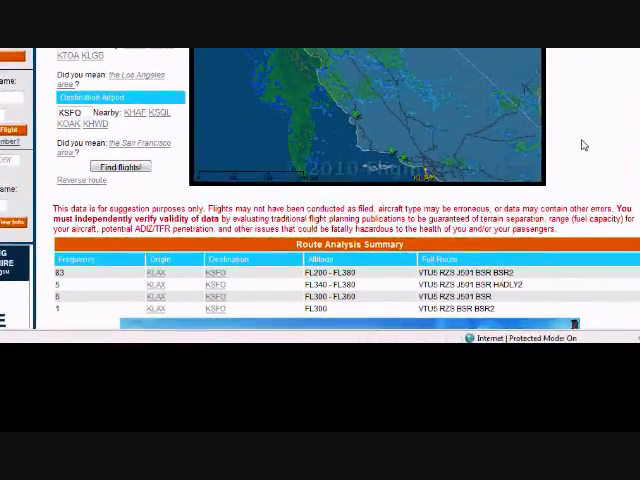
{"action": "scroll", "scroll_direction": "down", "scroll_amount": 3}
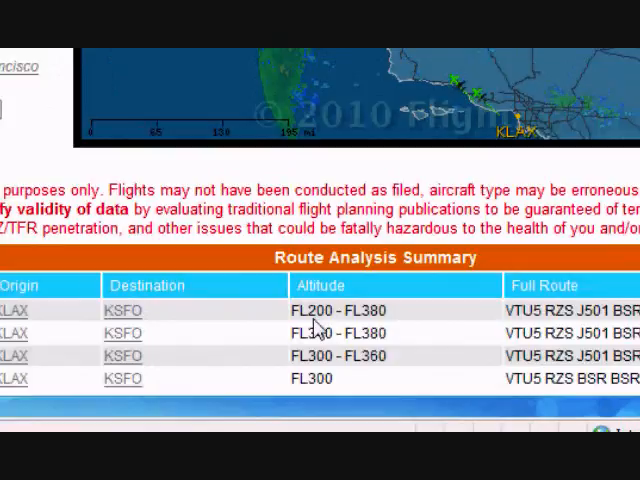
{"action": "scroll", "scroll_direction": "up", "scroll_amount": 3}
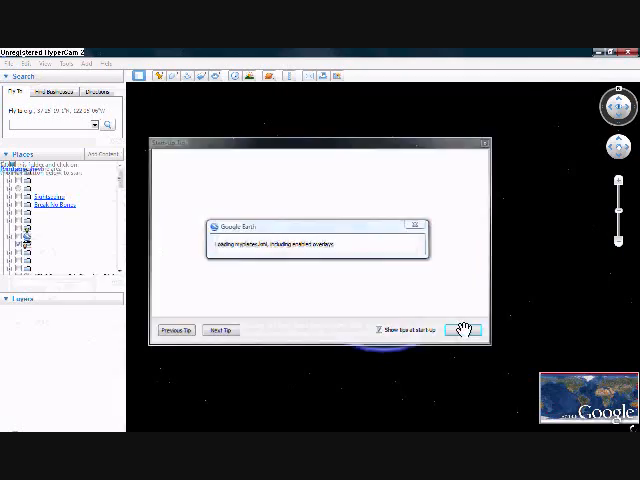
Dismiss the Google Earth tip, search klax, and return to FlightAware's route results
{"action": "left_click", "coordinate": [470, 329]}
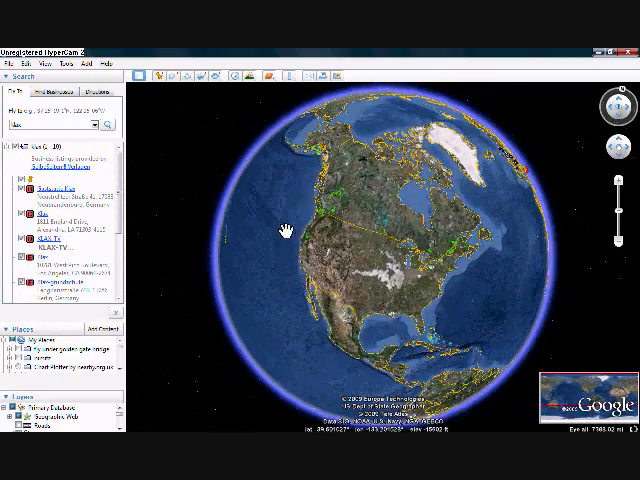
{"action": "scroll", "scroll_direction": "down", "scroll_amount": 3}
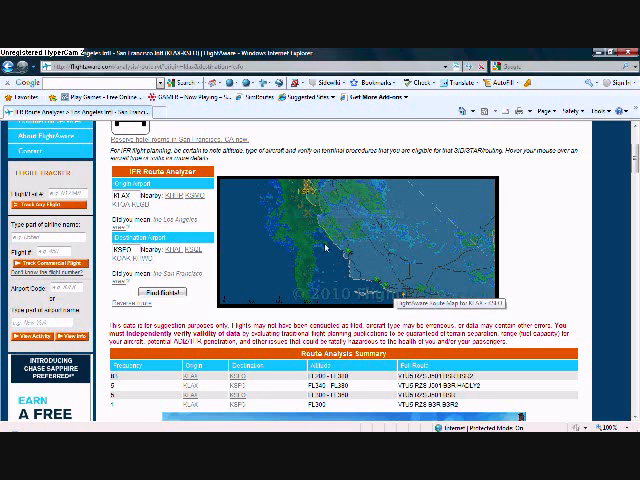
Load the AirNav.com home page in a new tab beside the FlightAware results
{"action": "scroll", "scroll_direction": "up", "scroll_amount": 3}
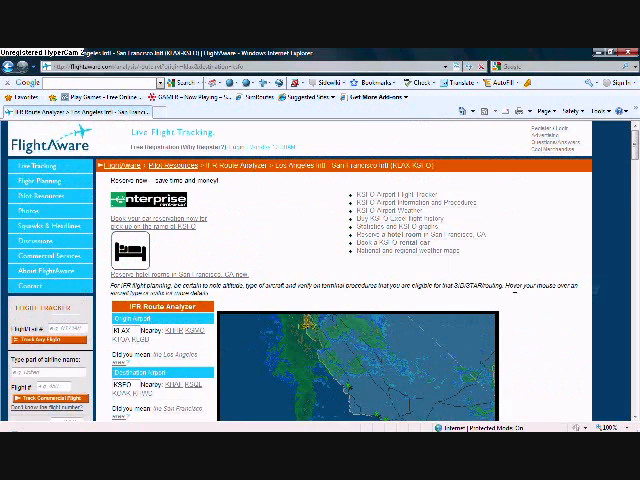
{"action": "scroll", "scroll_direction": "down", "scroll_amount": 3}
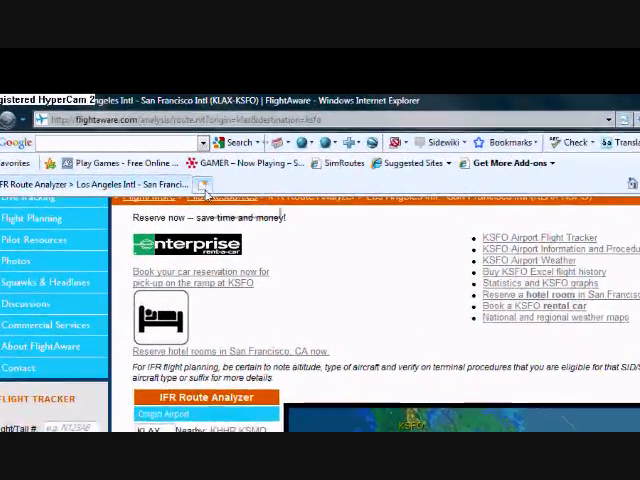
{"action": "type", "text": "airnav."}
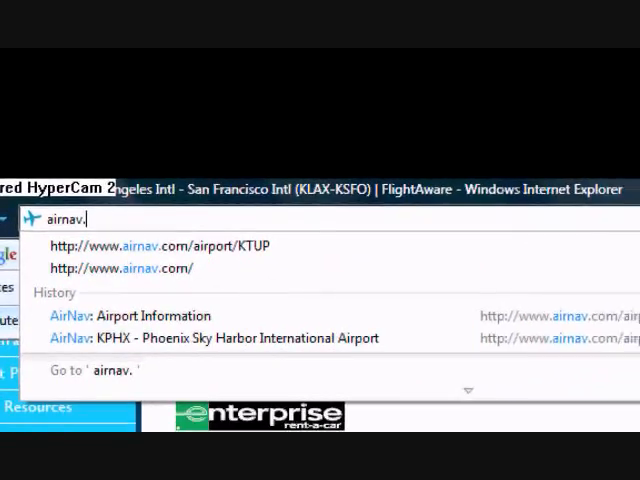
{"action": "left_click", "coordinate": [120, 315]}
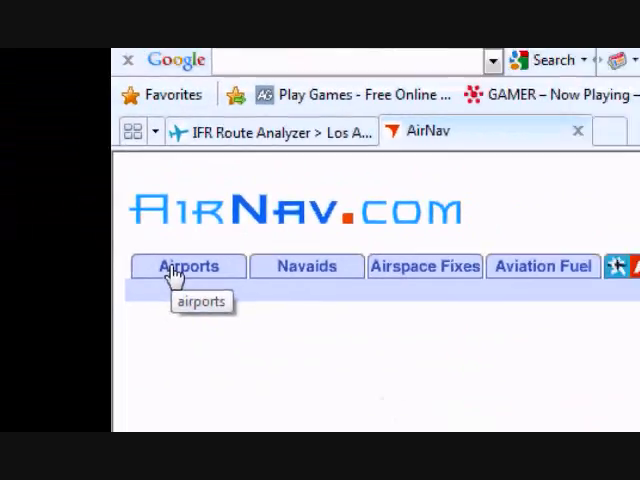
Look up airports klax and ksfo on AirNav in separate tabs
{"action": "left_click", "coordinate": [188, 266]}
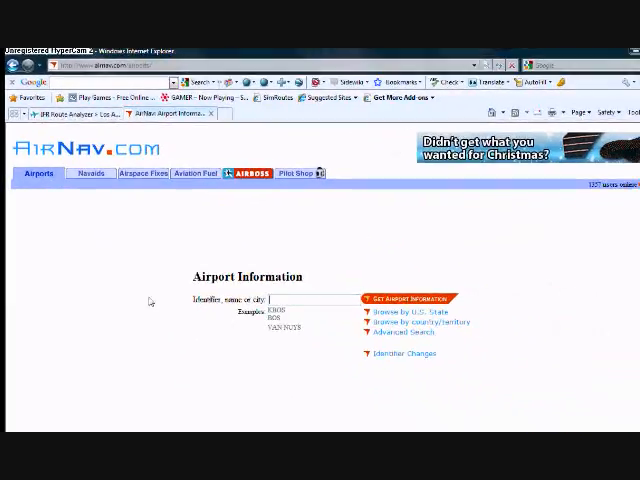
{"action": "right_click", "coordinate": [175, 112]}
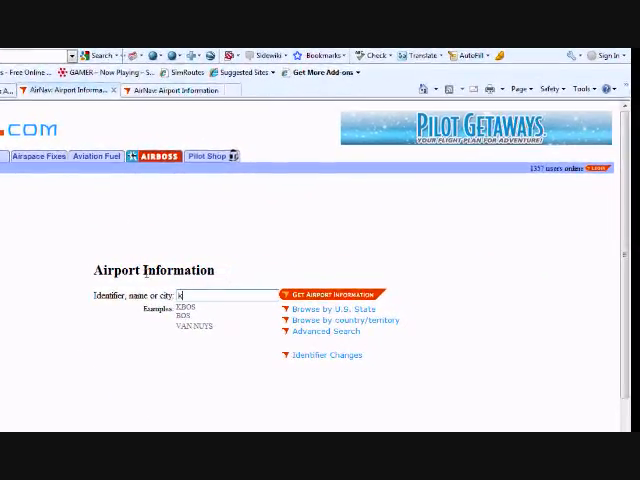
{"action": "type", "text": "klax"}
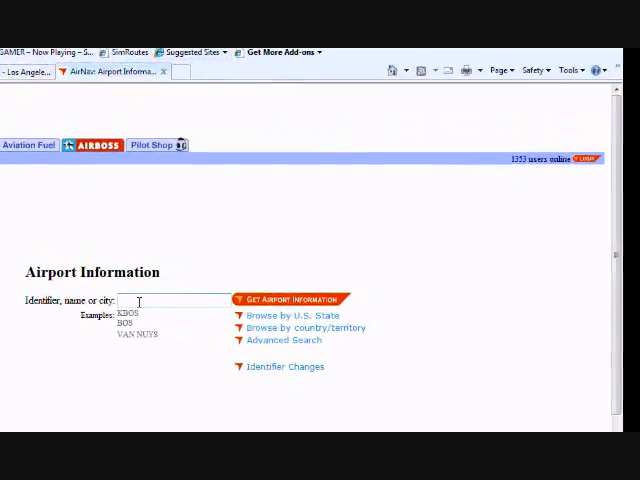
{"action": "type", "text": "ksfo"}
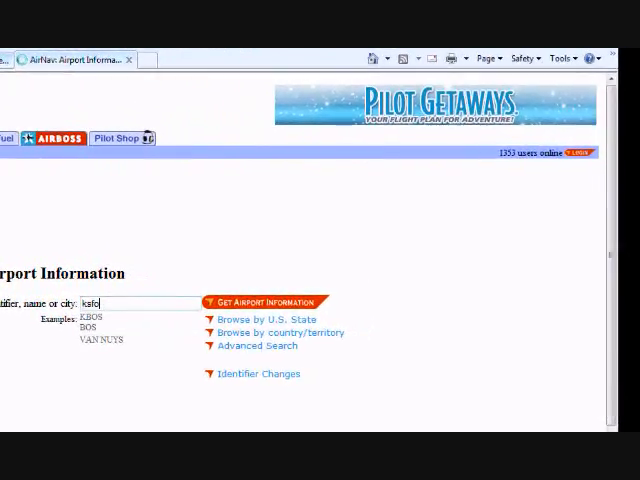
{"action": "left_click", "coordinate": [262, 302]}
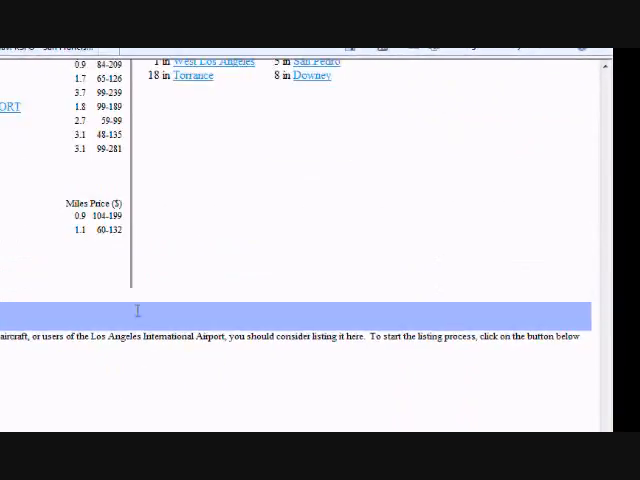
Scroll the KLAX page, then view KSFO's communication frequencies and nearby navaids
{"action": "scroll", "scroll_direction": "down", "scroll_amount": 3}
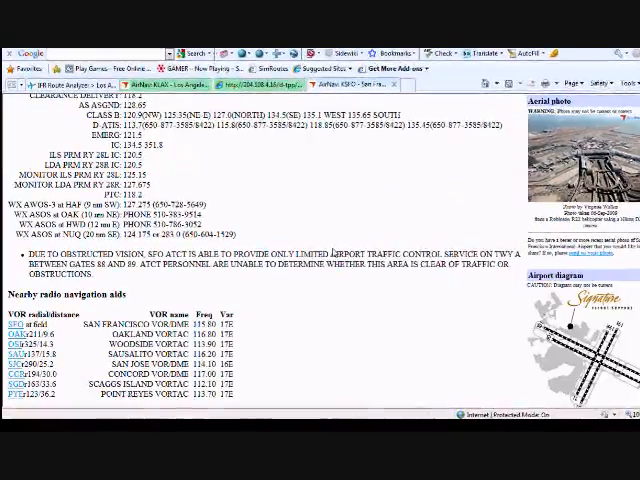
Scroll KSFO's page to its Departure Procedures, DUMBARTON SIX through SHORELINE ONE
{"action": "scroll", "scroll_direction": "down", "scroll_amount": 3}
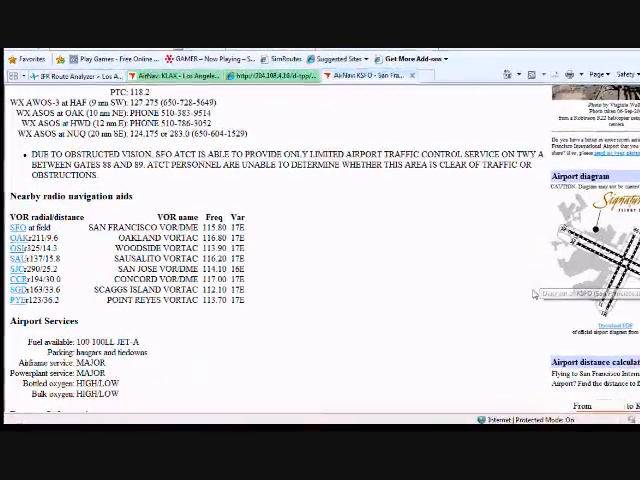
{"action": "scroll", "scroll_direction": "down", "scroll_amount": 3}
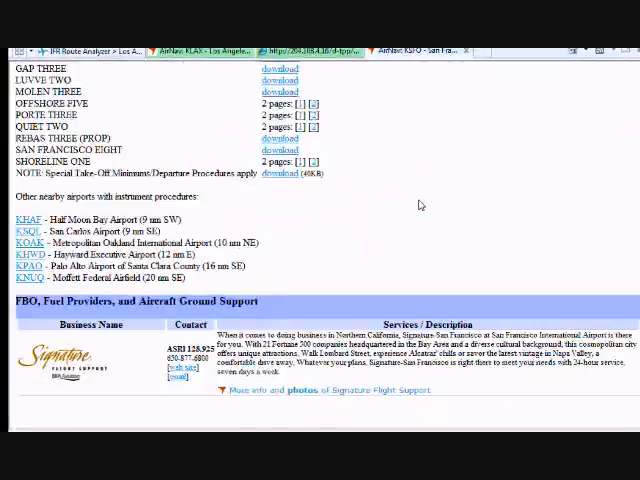
{"action": "scroll", "scroll_direction": "up", "scroll_amount": 3}
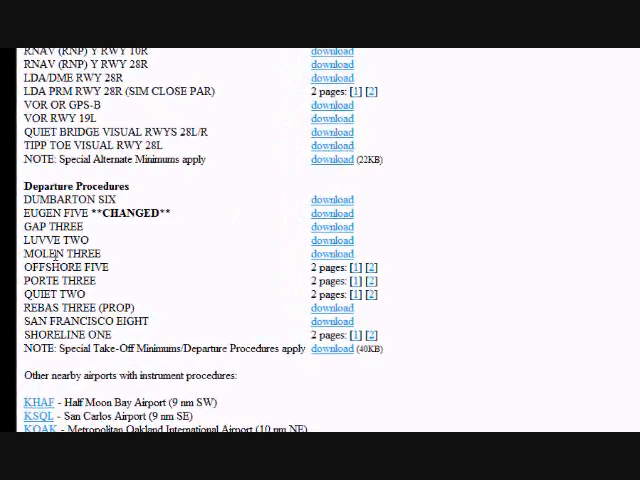
{"action": "scroll", "scroll_direction": "down", "scroll_amount": 3}
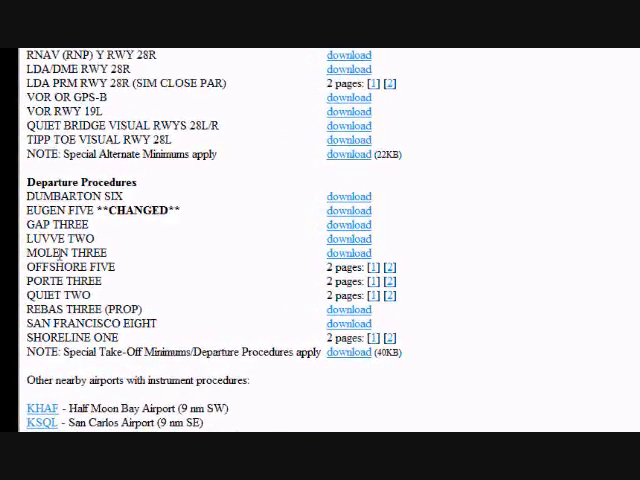
{"action": "scroll", "scroll_direction": "down", "scroll_amount": 3}
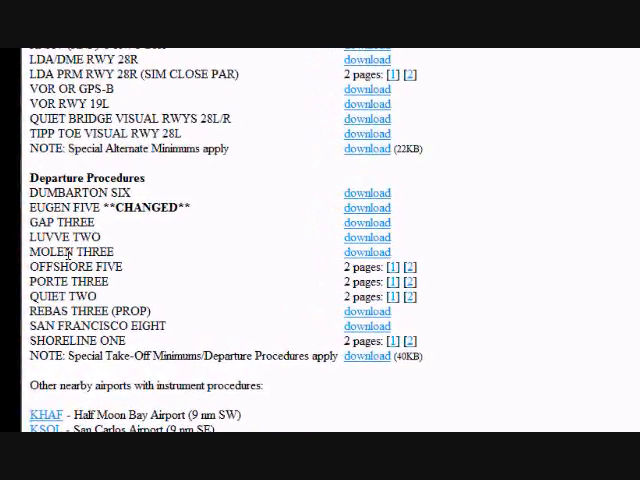